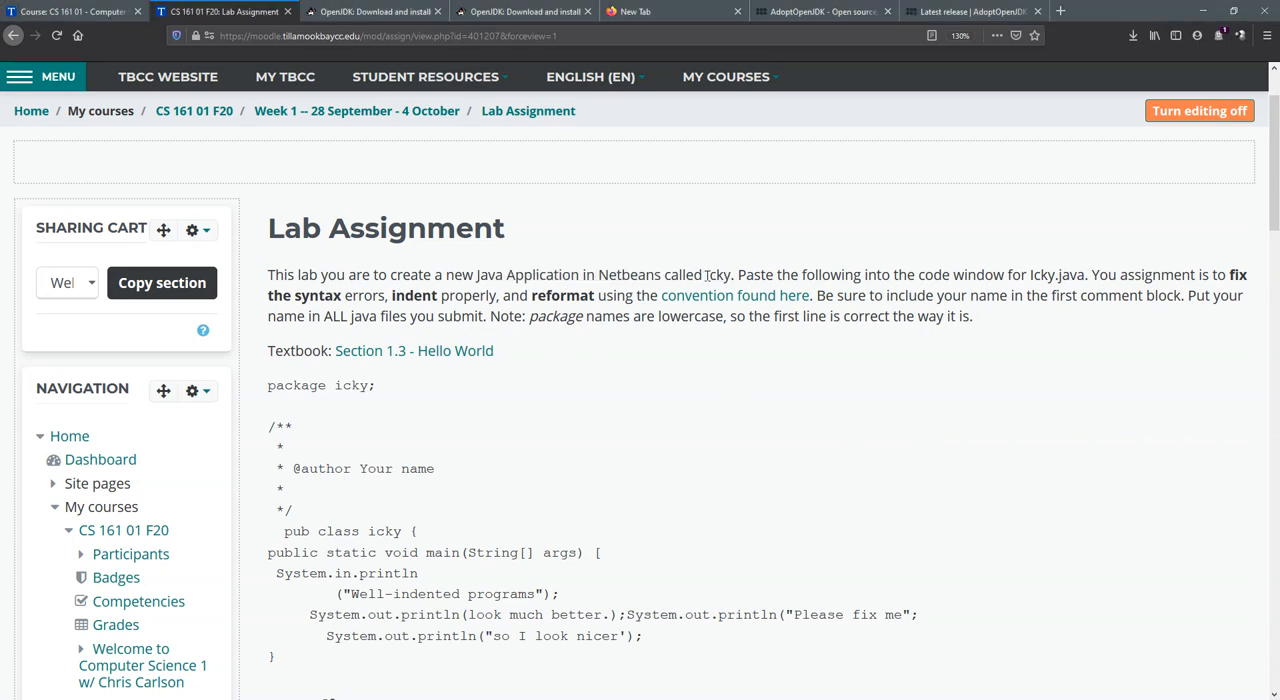
- Review the Lab Assignment instructions, highlighting the project name Icky
double_click(716, 274)
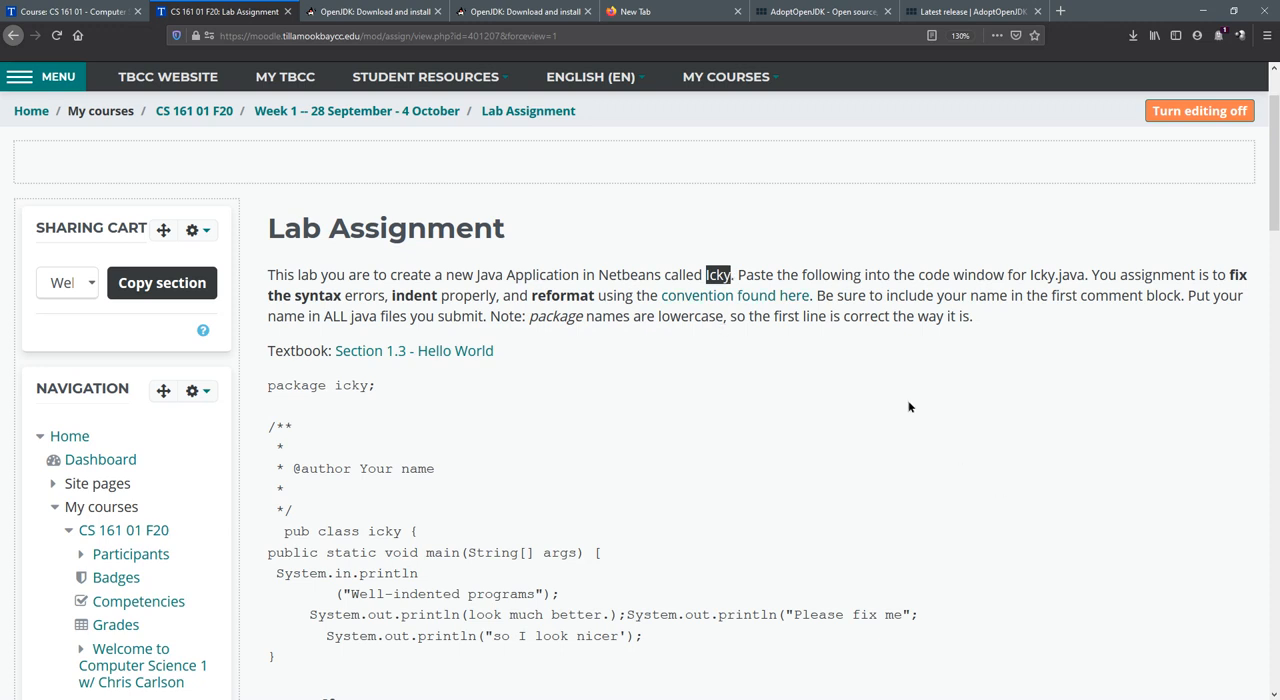
scroll("down", 3)
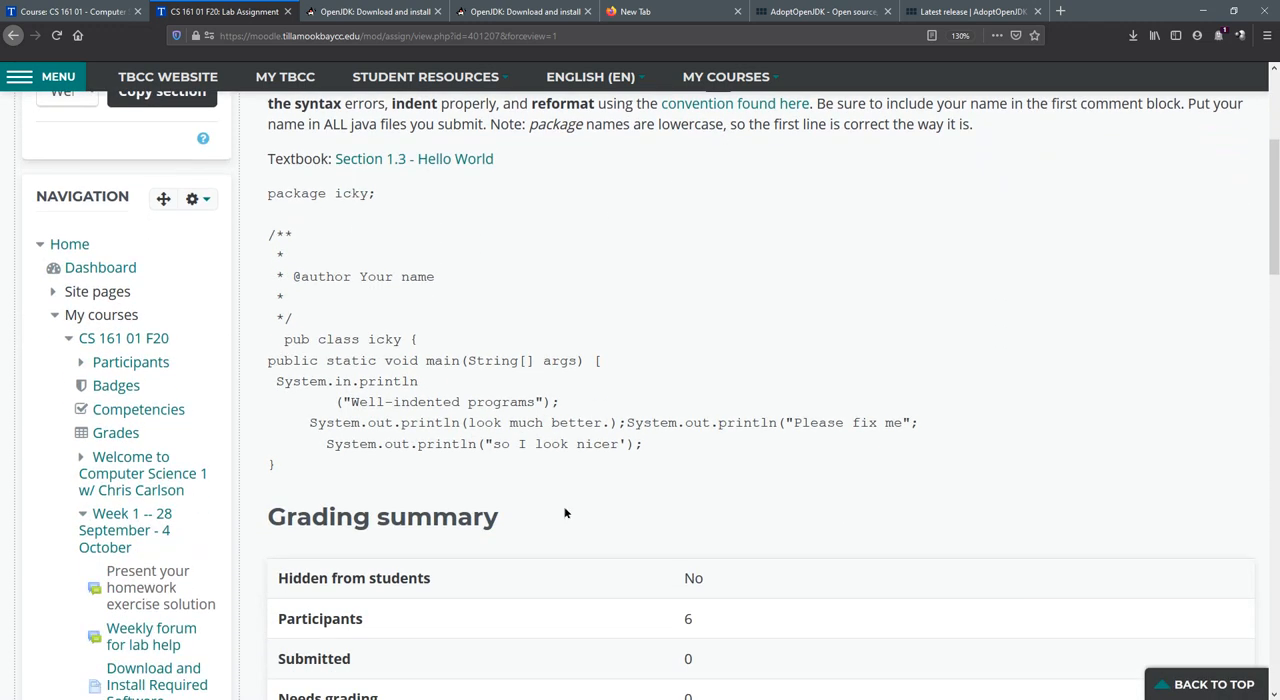
mouse_move(1032, 460)
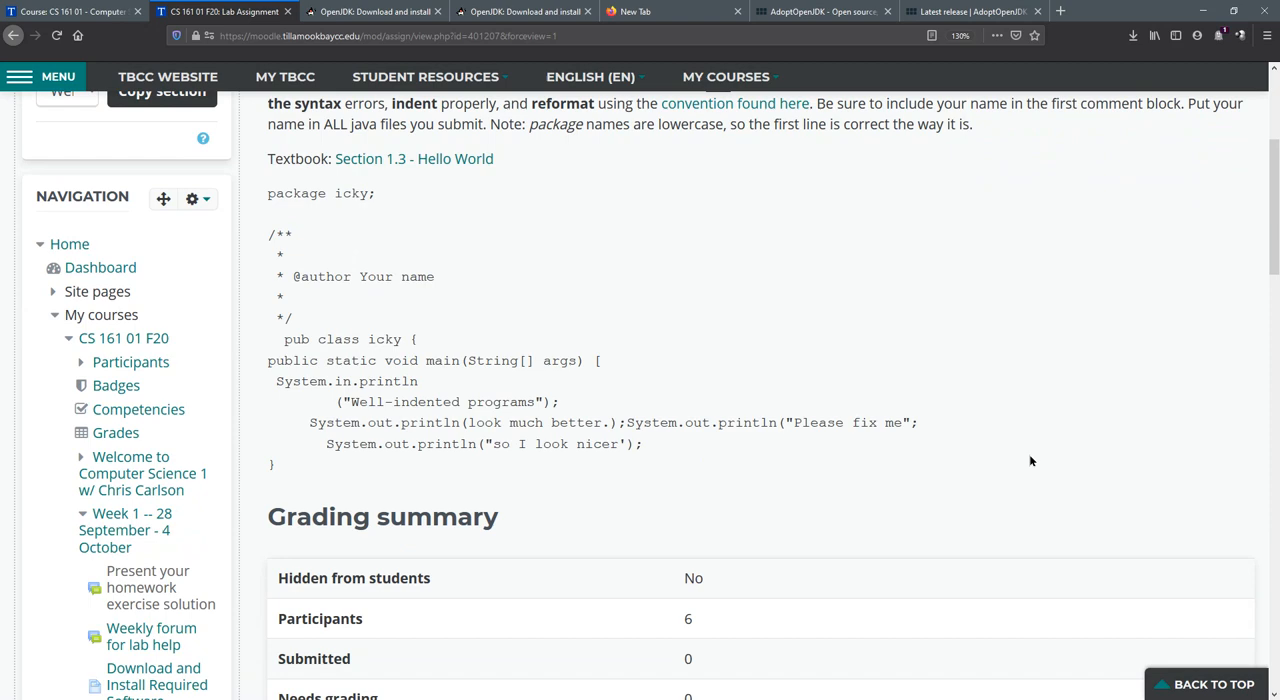
mouse_move(1040, 436)
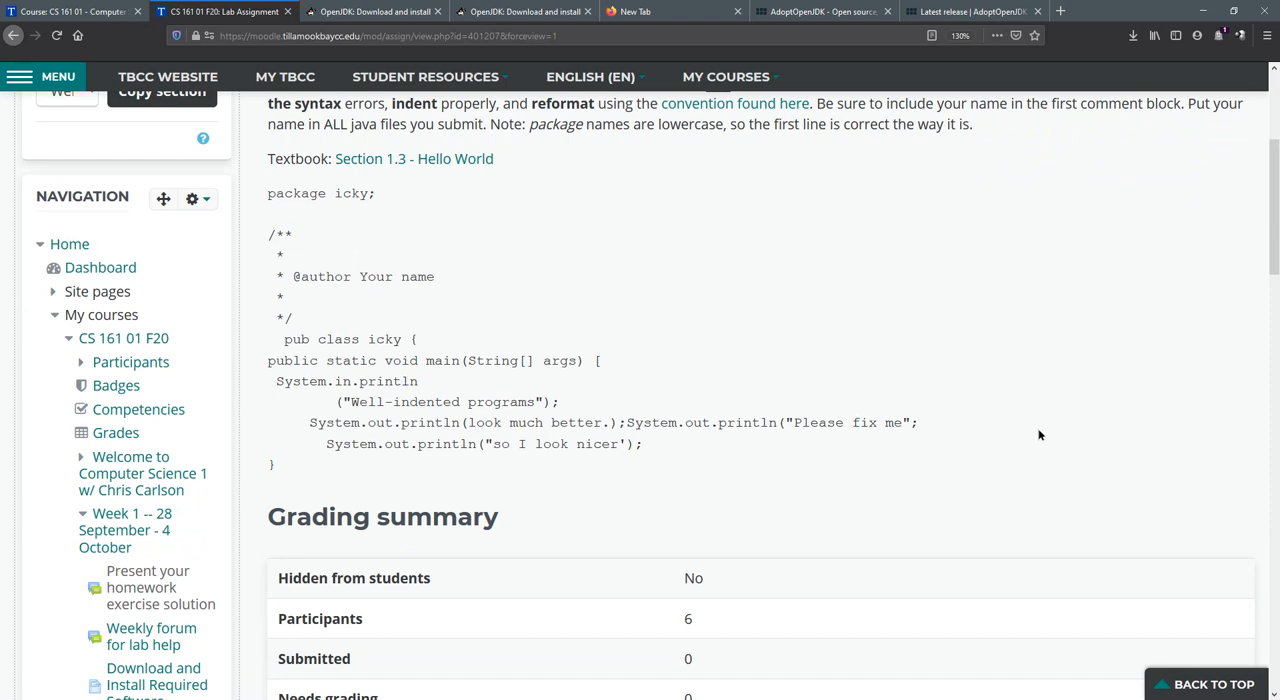
scroll("down", 3)
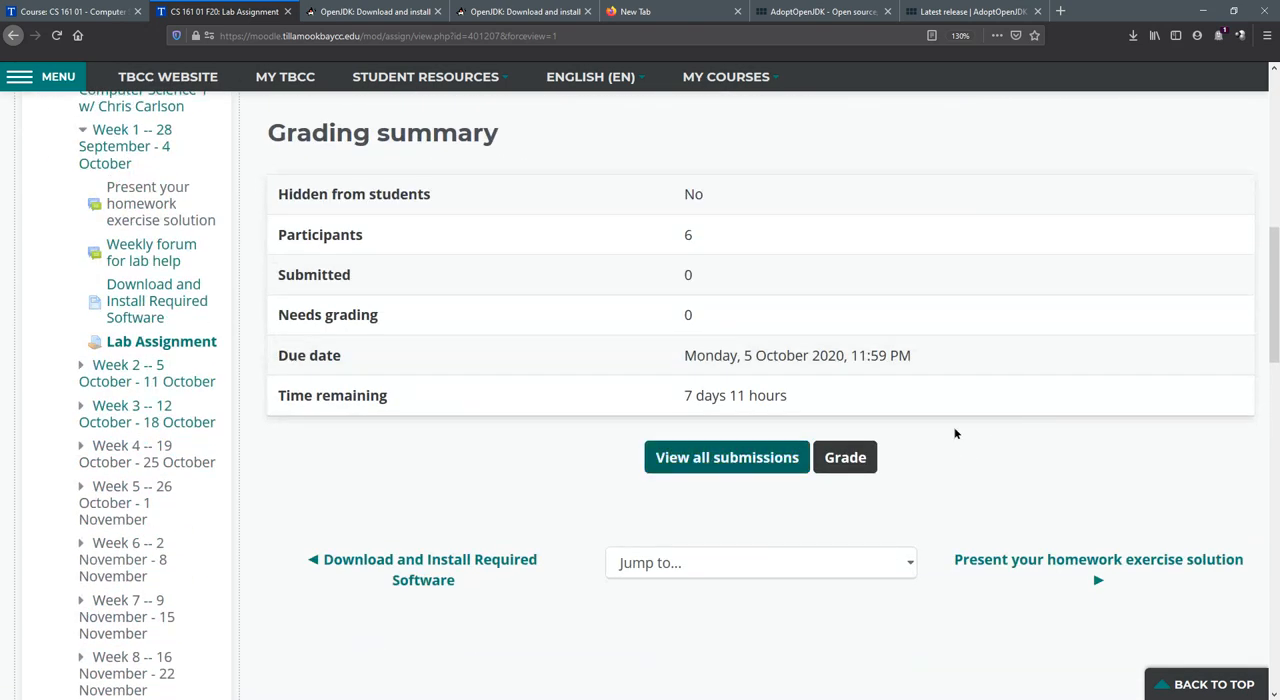
- Switch role to Student and view the submission status (No attempt, Not graded)
left_click(160, 340)
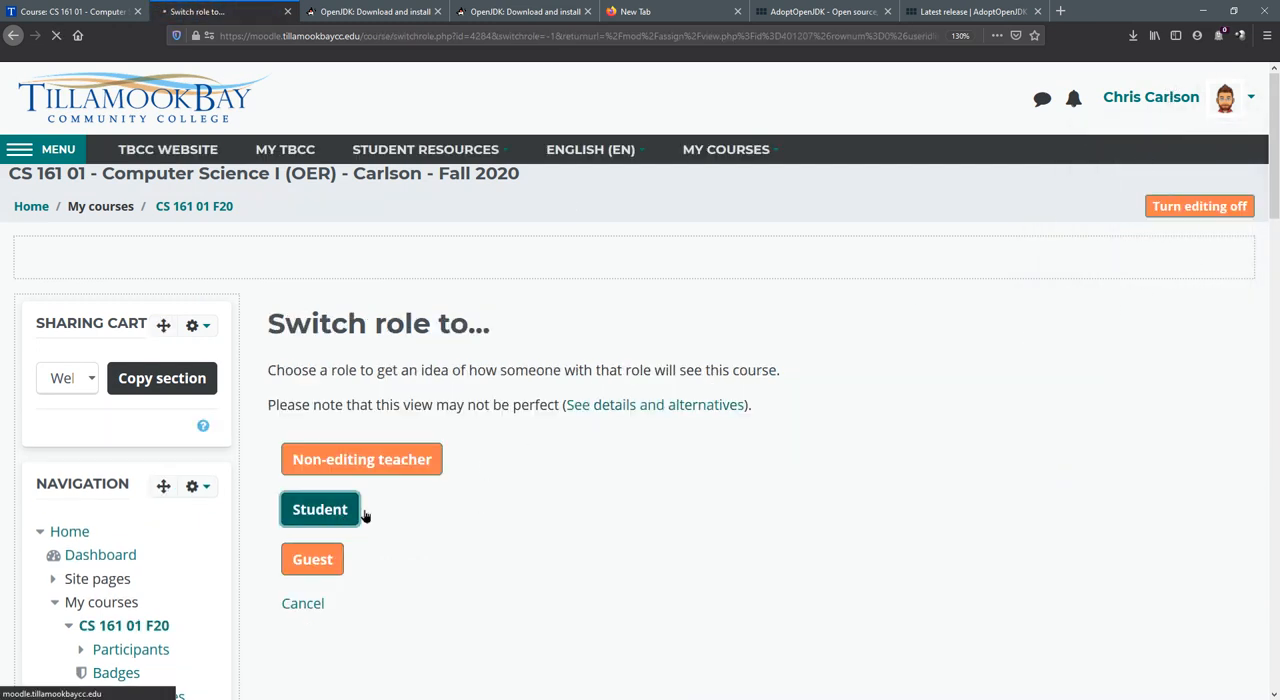
left_click(320, 508)
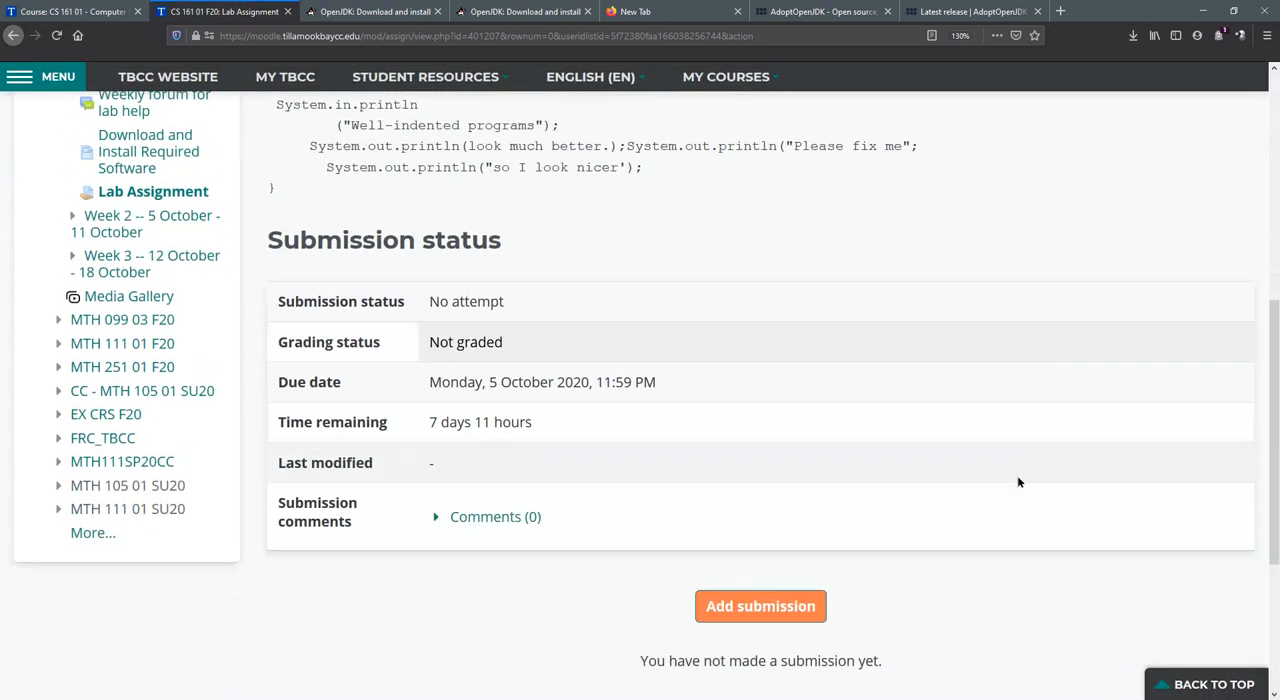
scroll("down", 3)
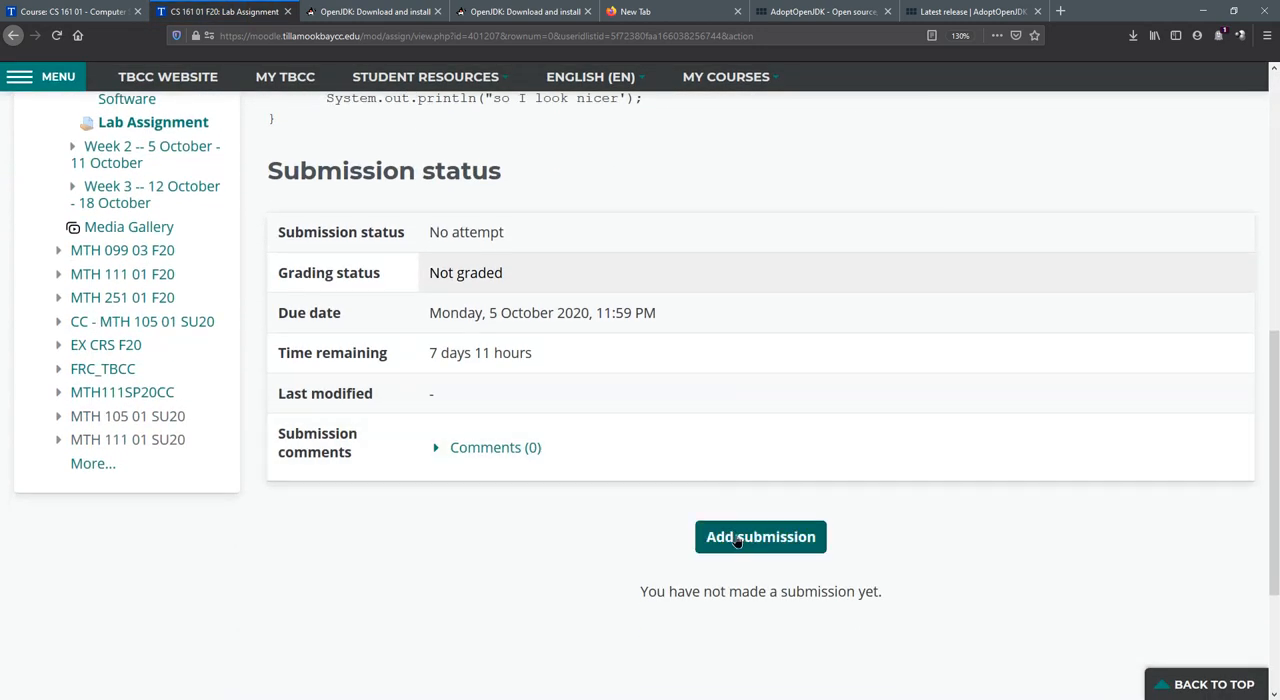
- Start a new submission, bringing up the file upload form (one ZIP, max 20MB)
left_click(760, 536)
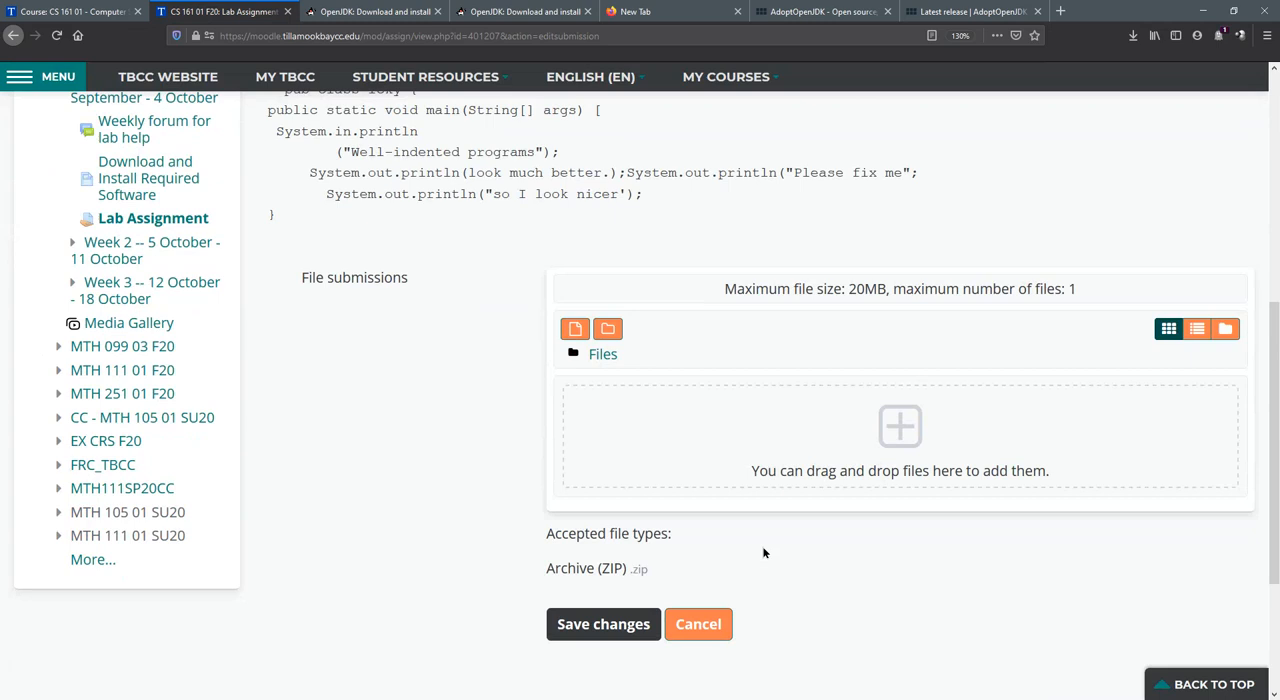
scroll("down", 3)
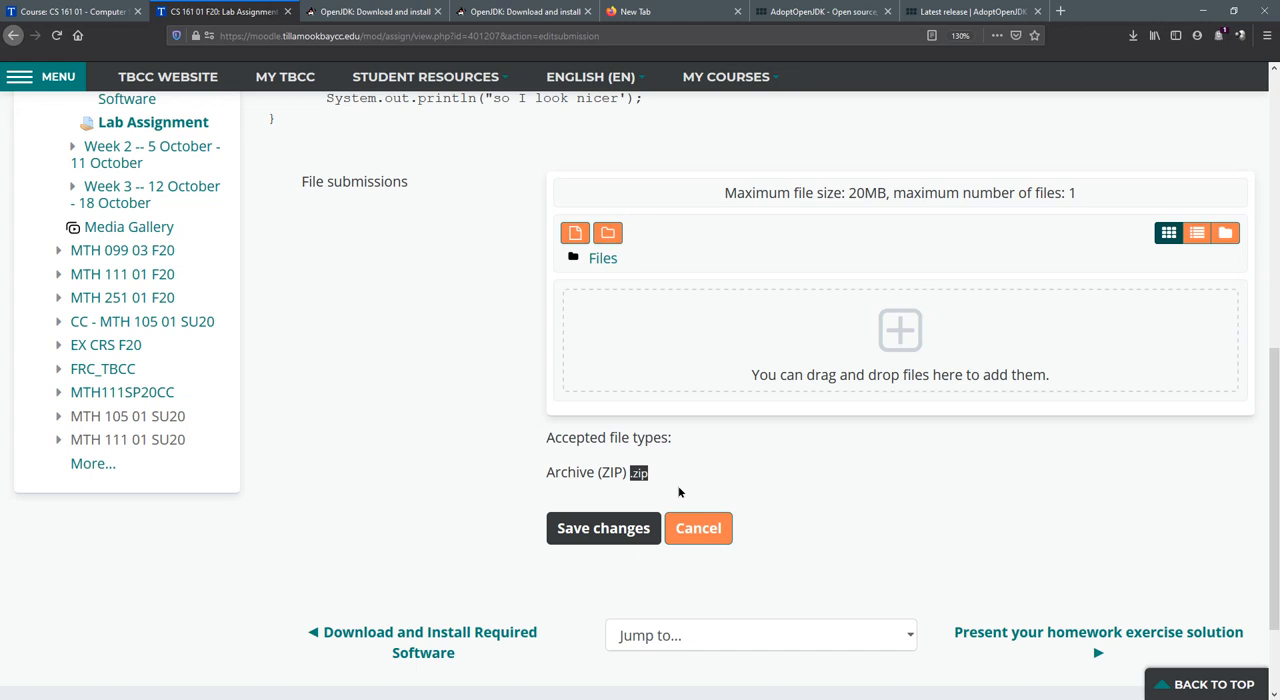
mouse_move(790, 460)
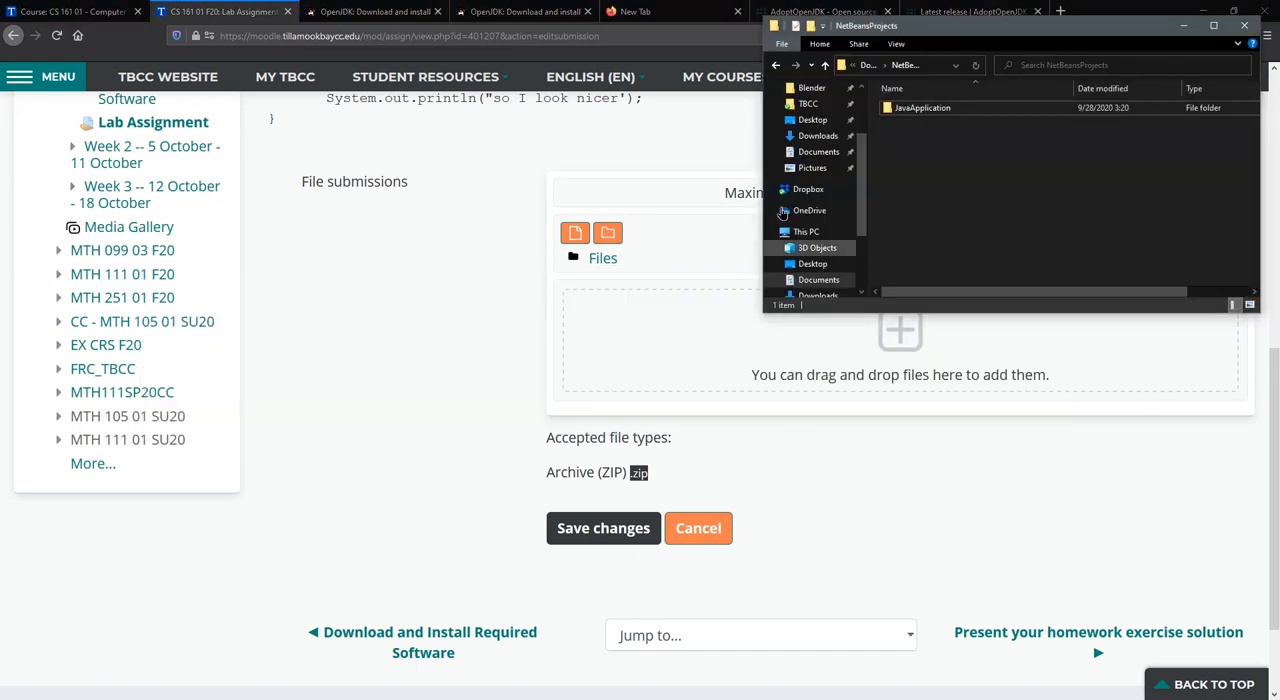
mouse_move(920, 108)
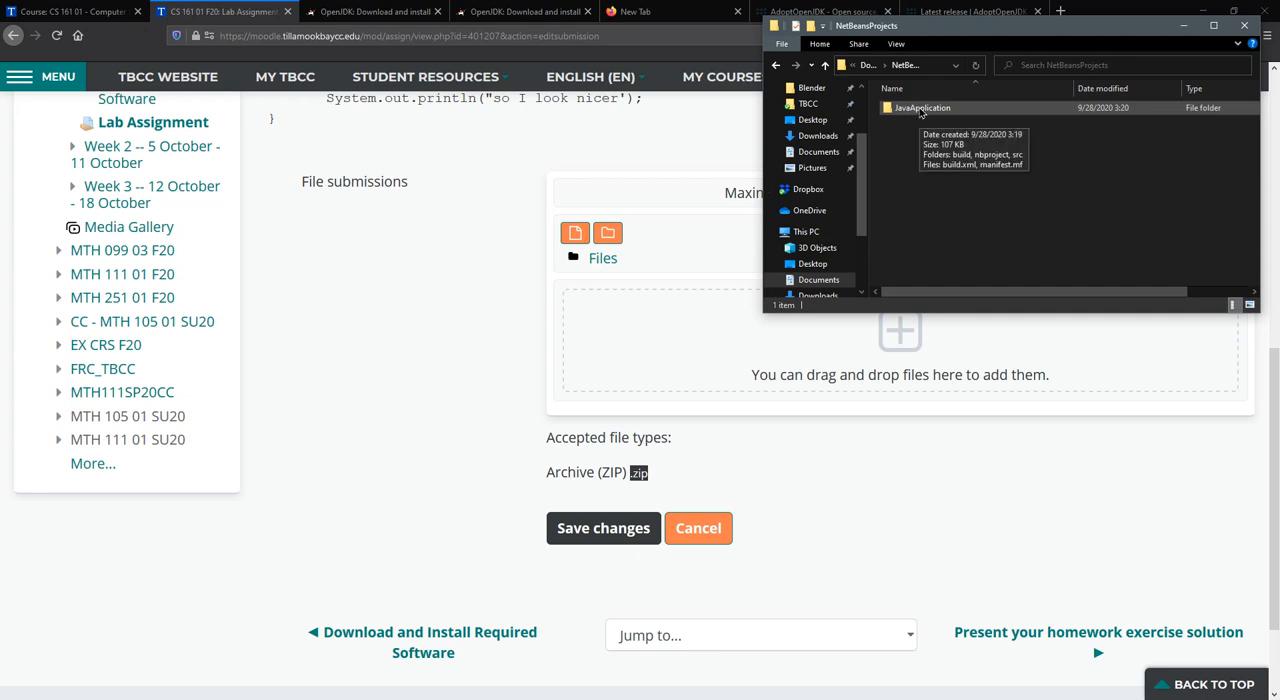
mouse_move(940, 108)
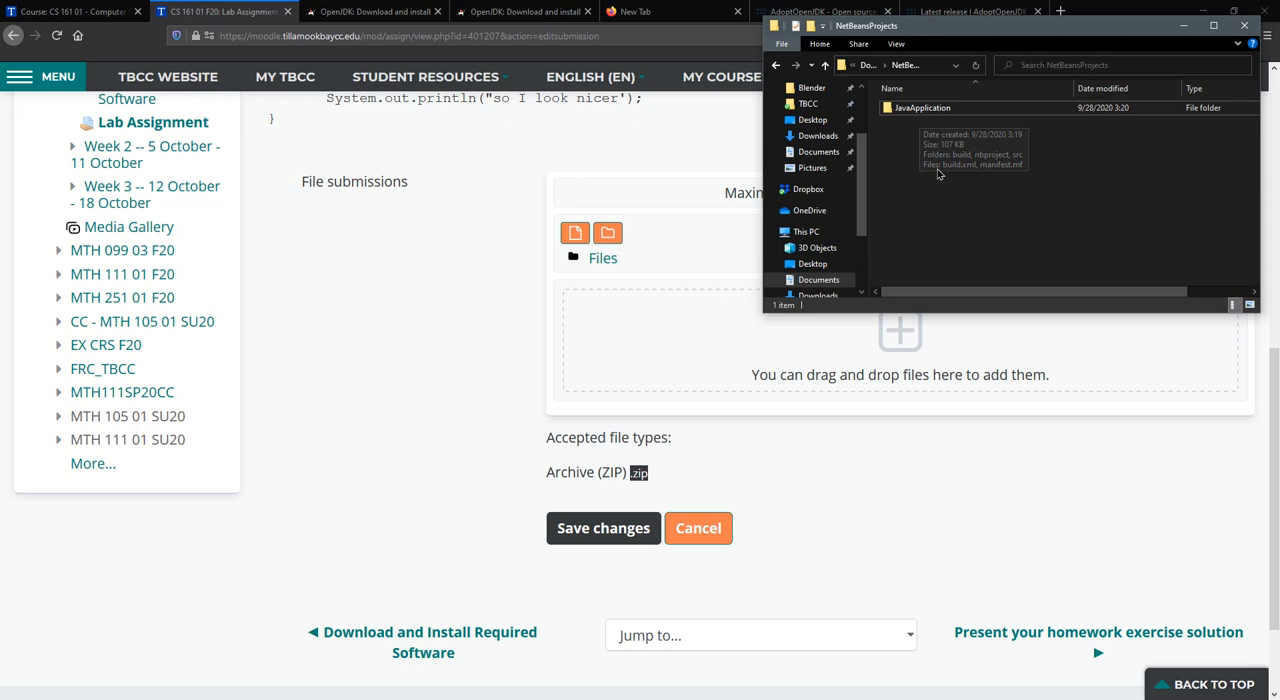
- Compress the JavaApplication folder into JavaApplication.zip in NetBeansProjects
left_click(920, 108)
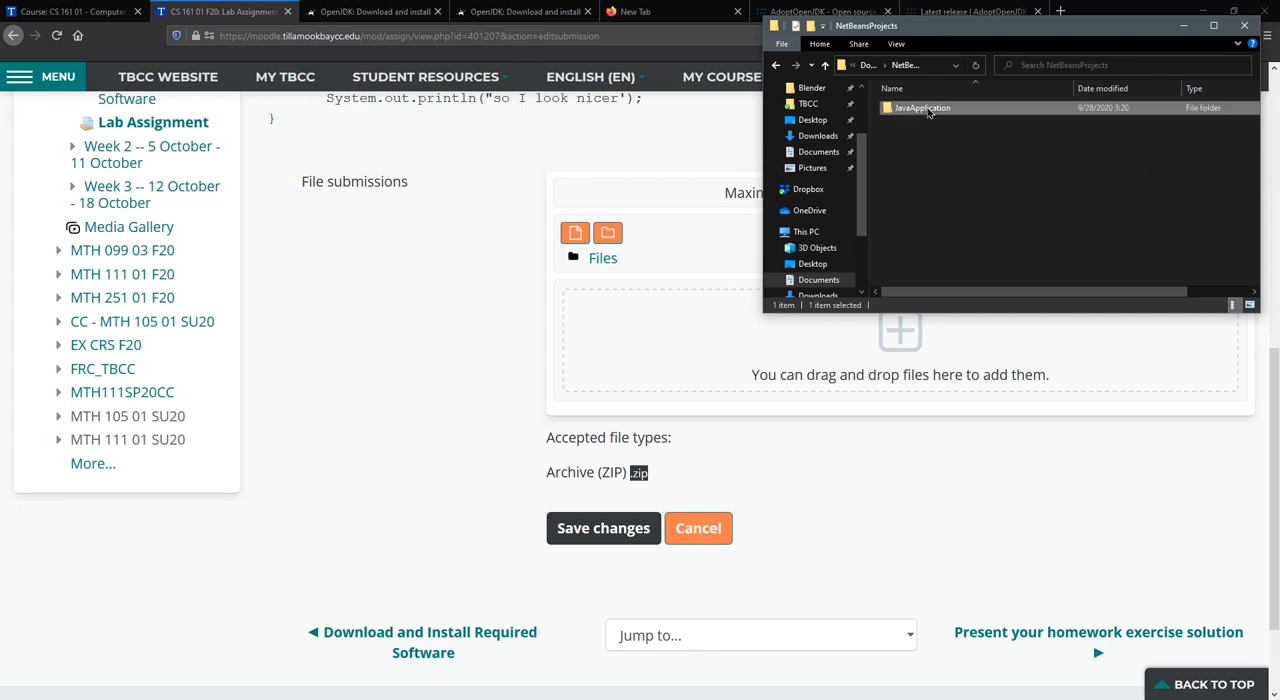
right_click(920, 108)
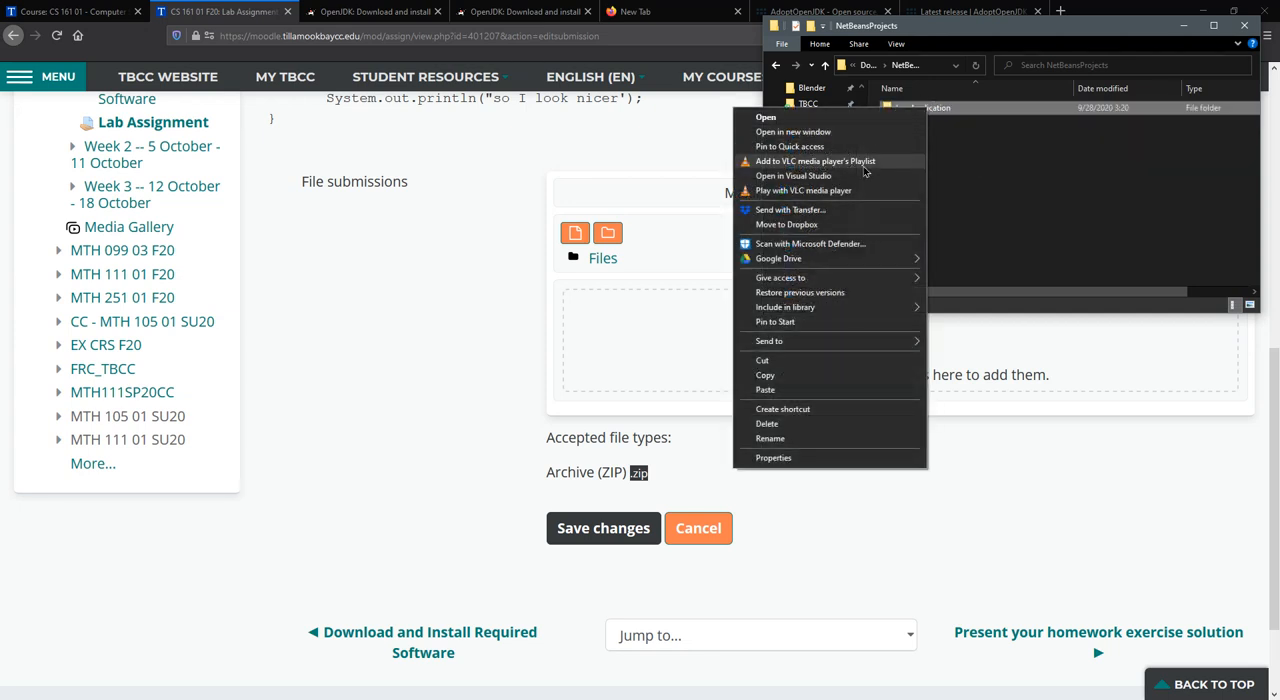
mouse_move(830, 340)
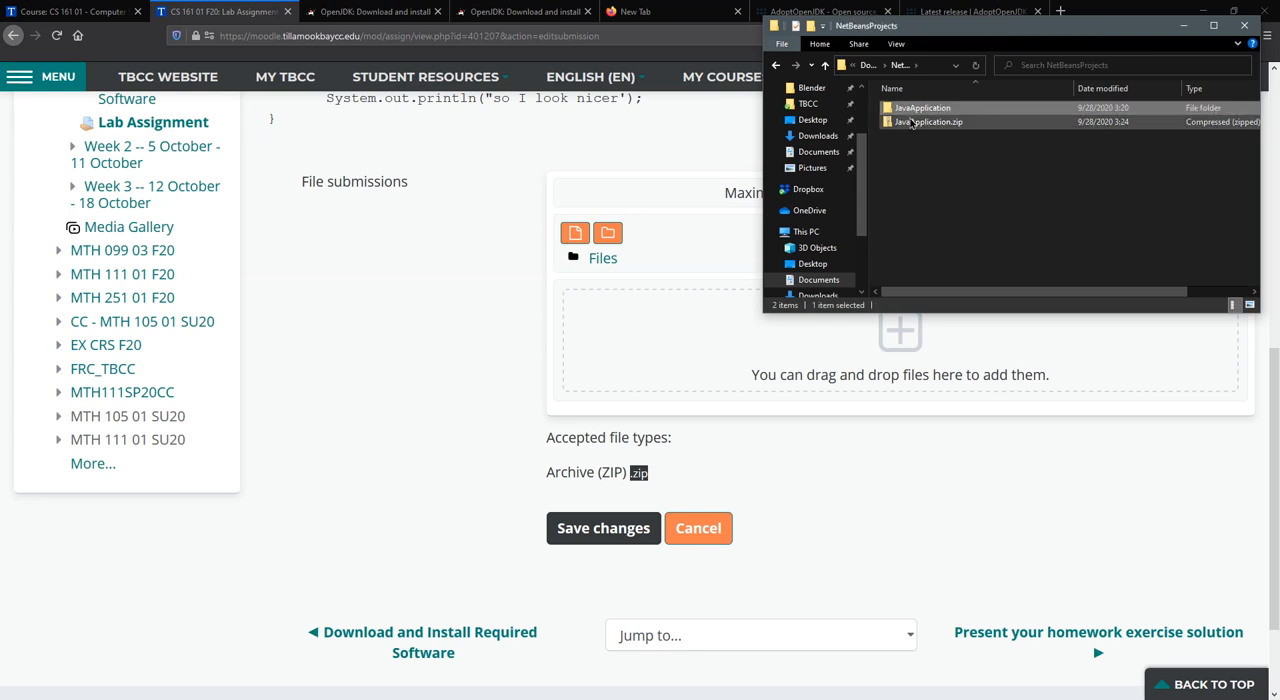
left_click(924, 120)
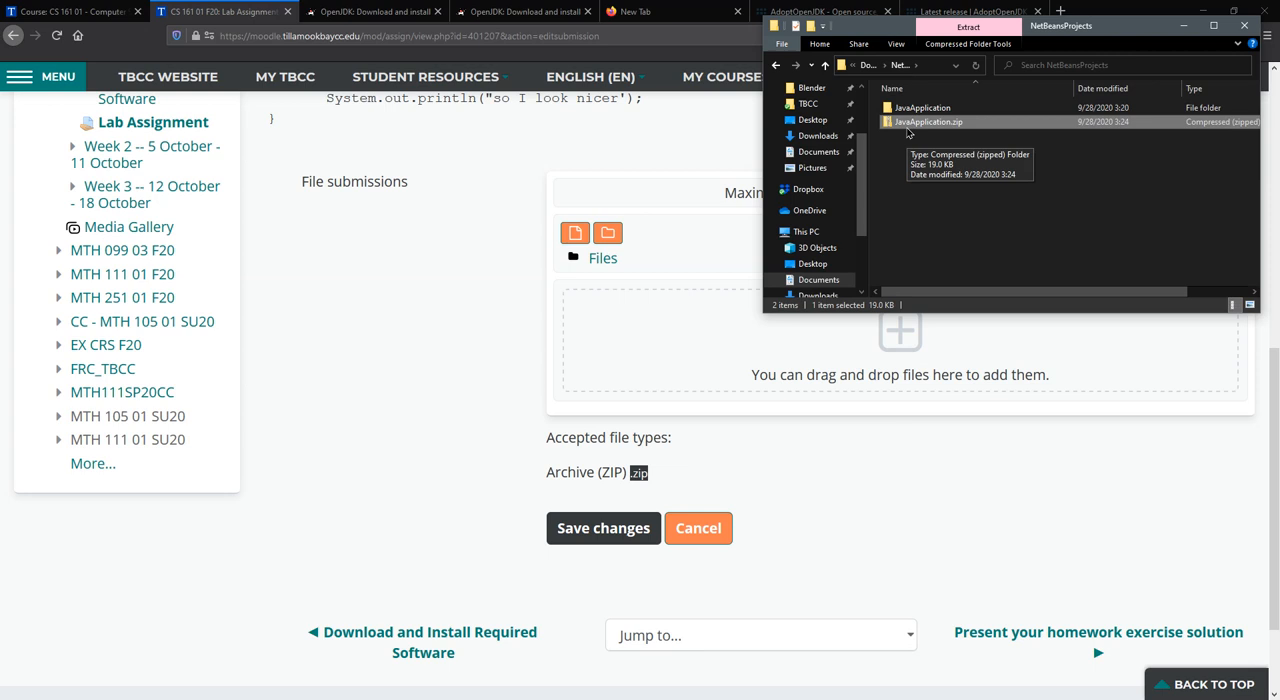
mouse_move(932, 128)
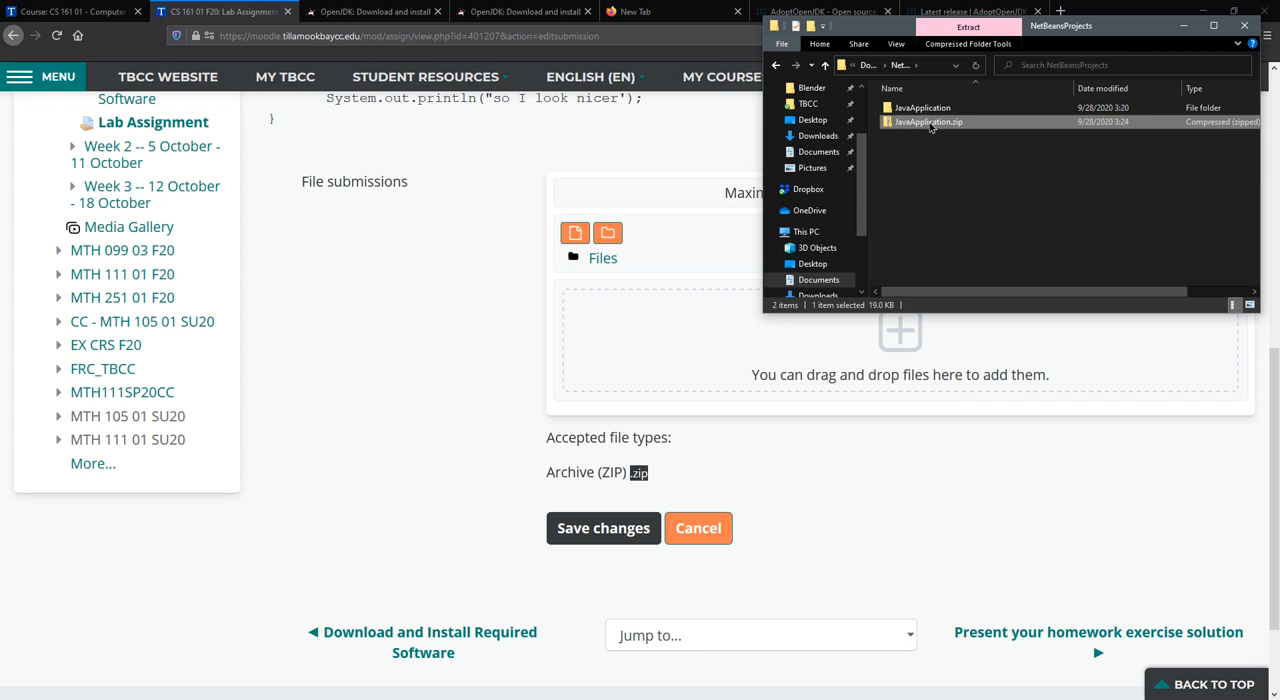
mouse_move(928, 120)
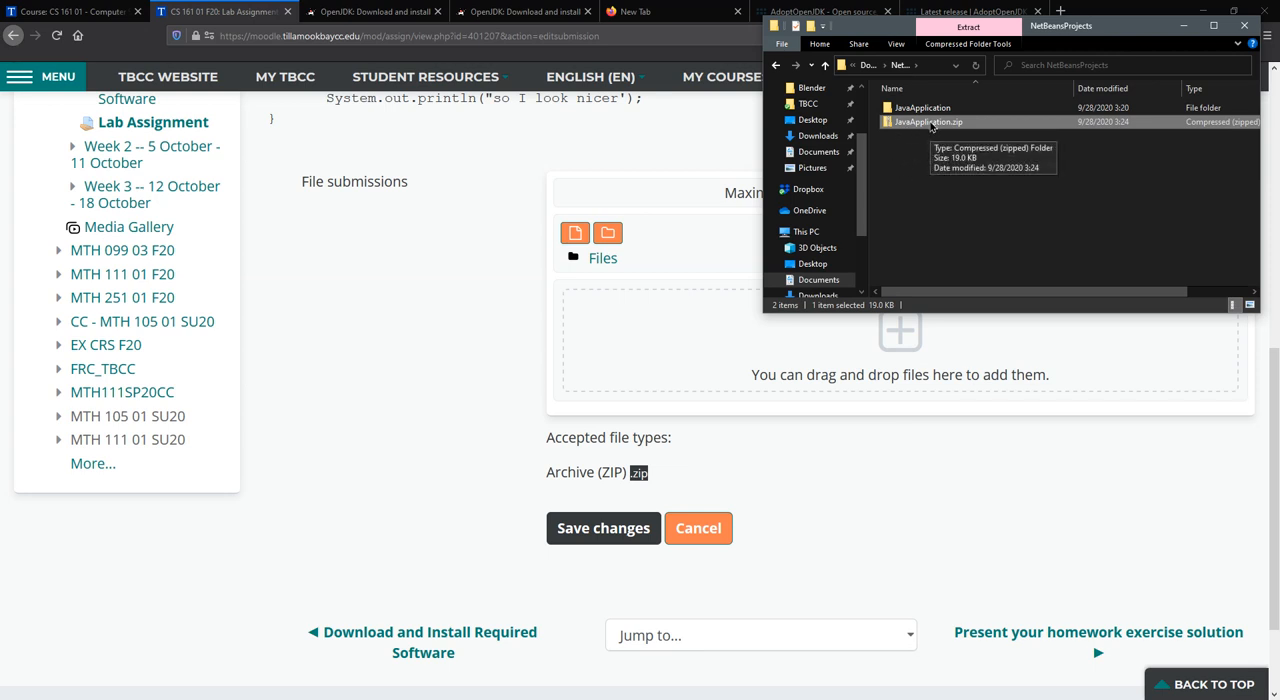
mouse_move(934, 124)
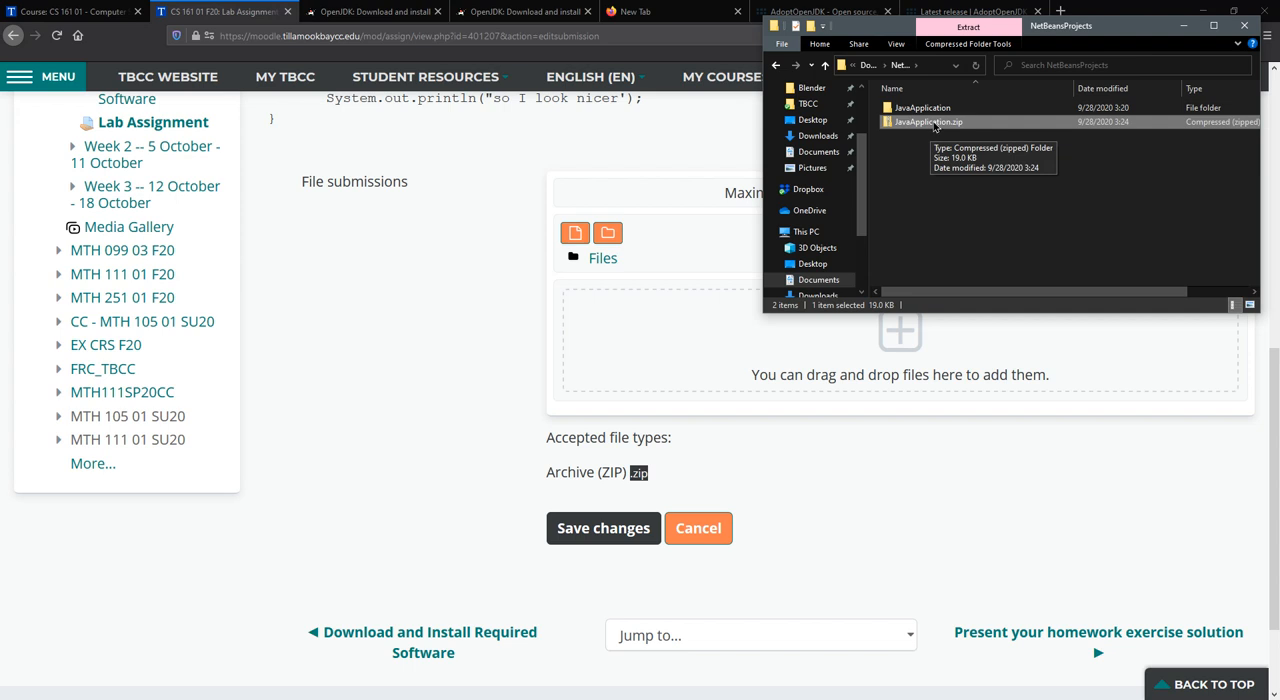
mouse_move(922, 122)
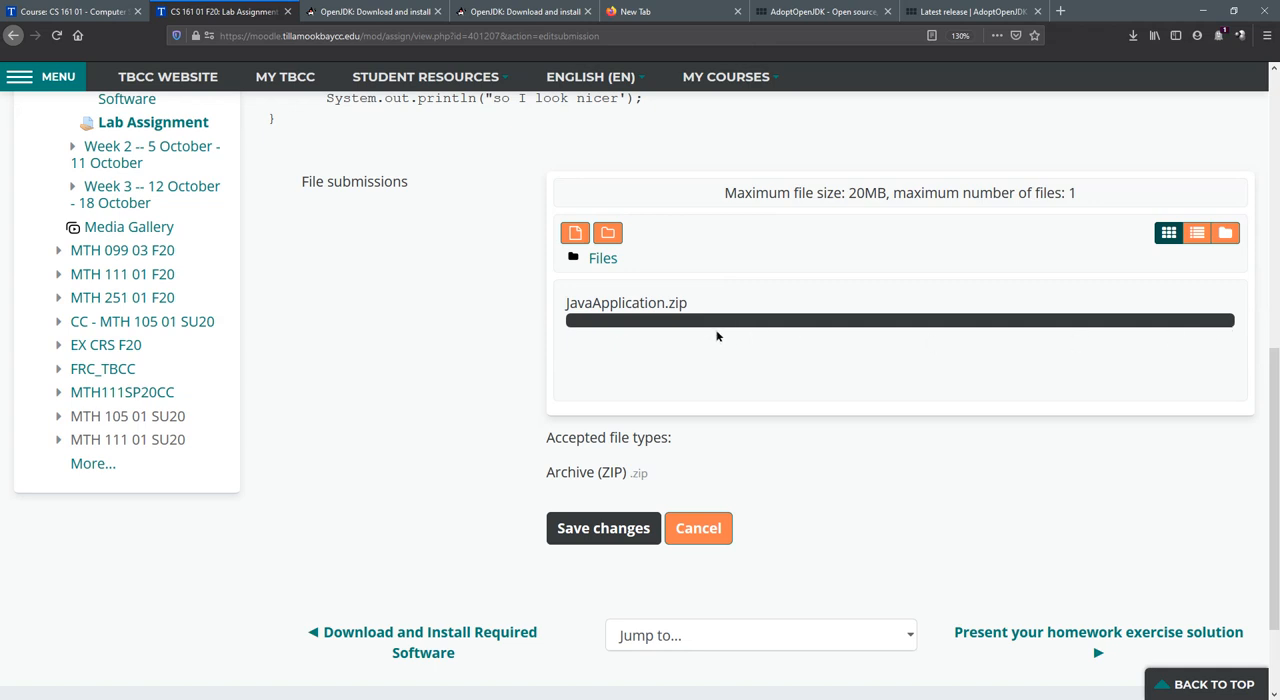
mouse_move(728, 322)
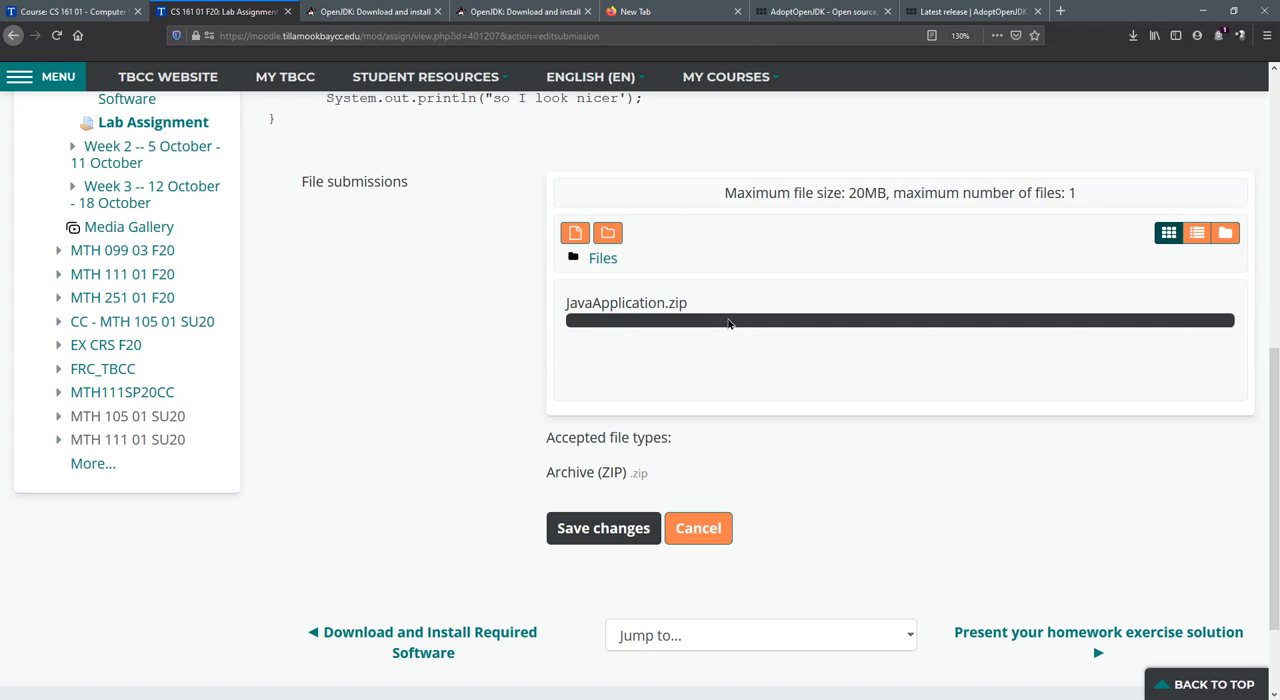
mouse_move(700, 320)
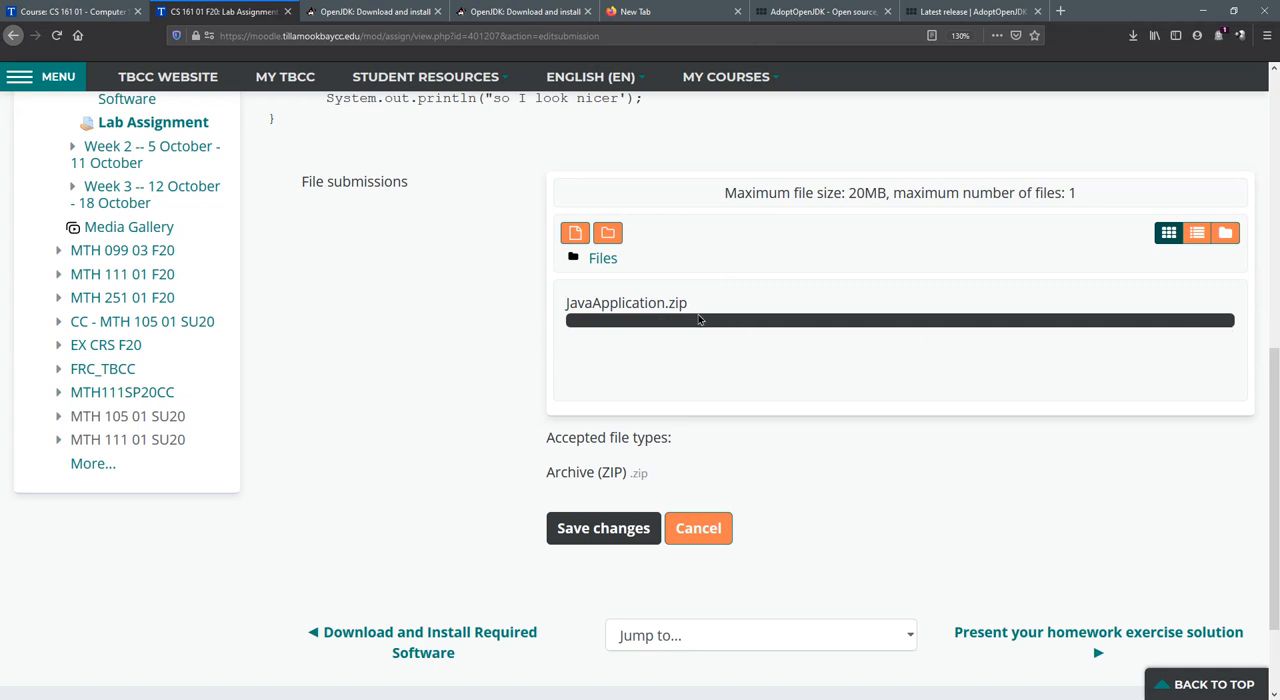
mouse_move(396, 364)
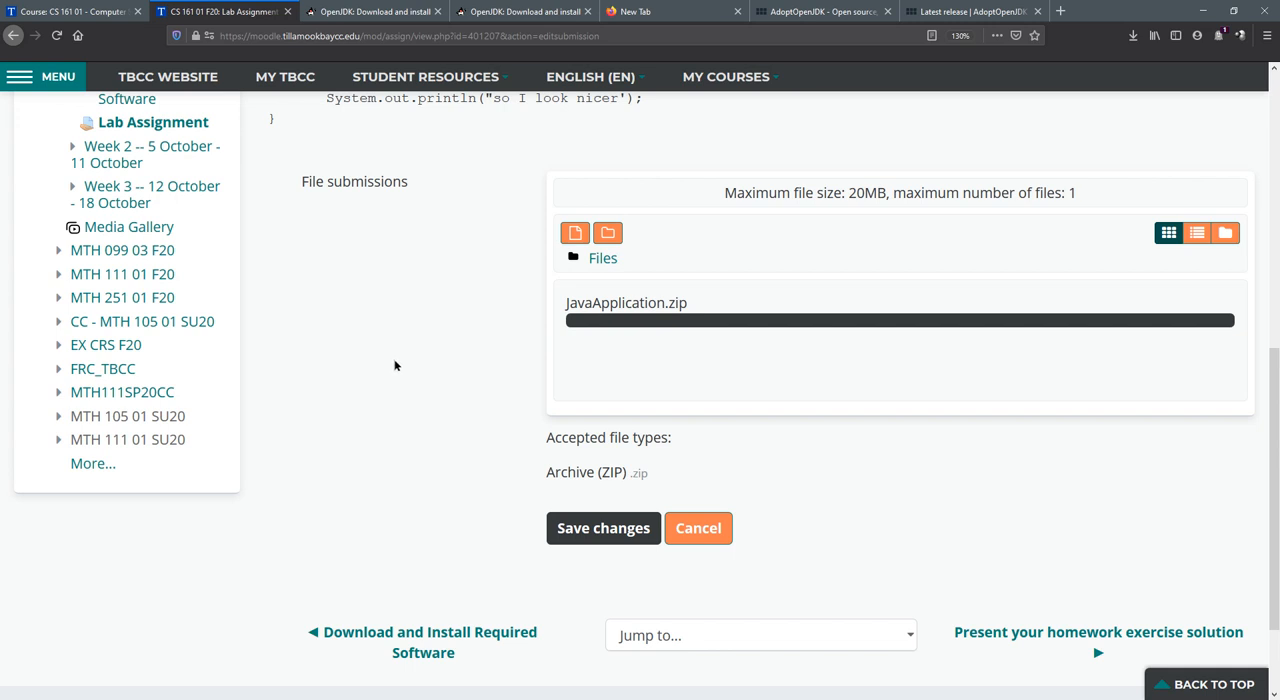
mouse_move(404, 354)
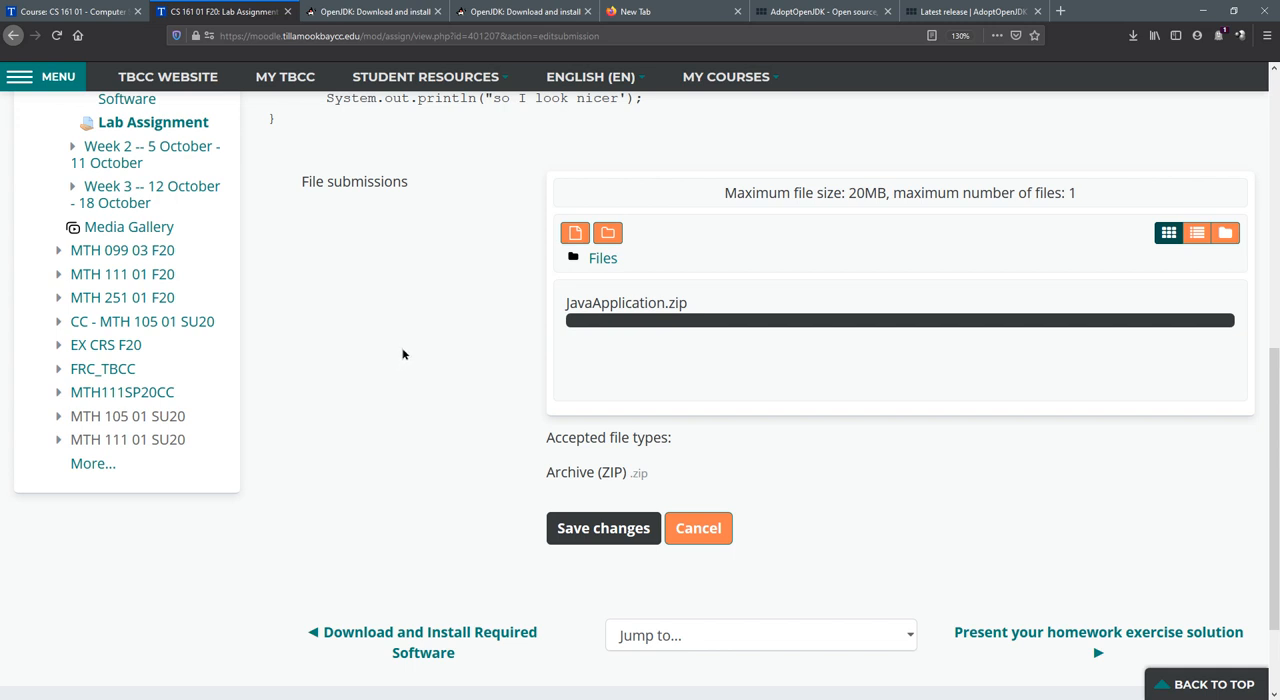
mouse_move(628, 324)
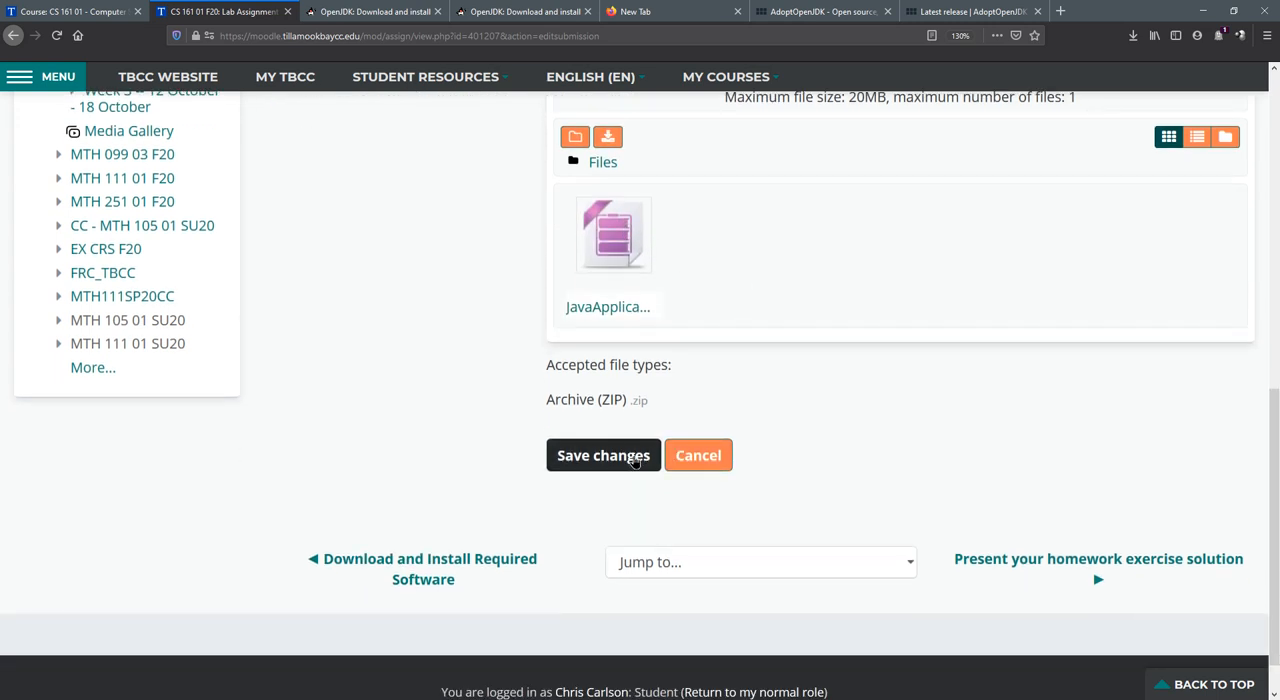
- Save the submission so JavaApplication.zip shows Submitted for grading, not graded
left_click(604, 456)
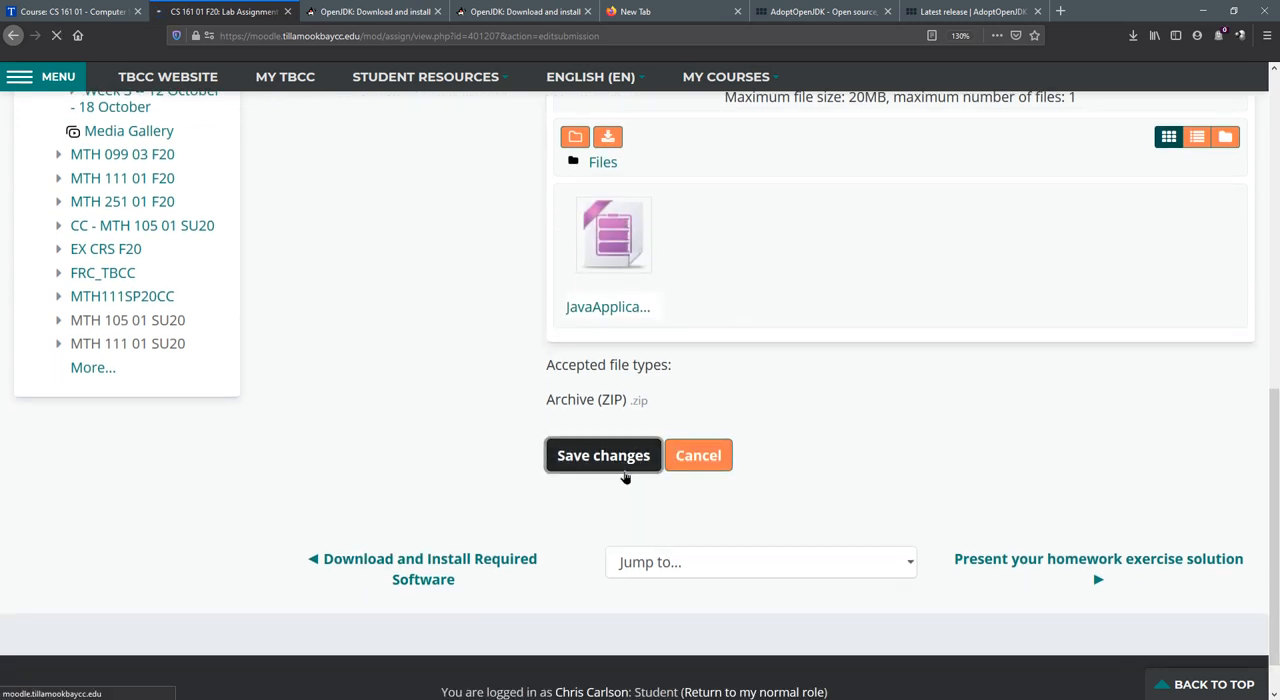
left_click(604, 456)
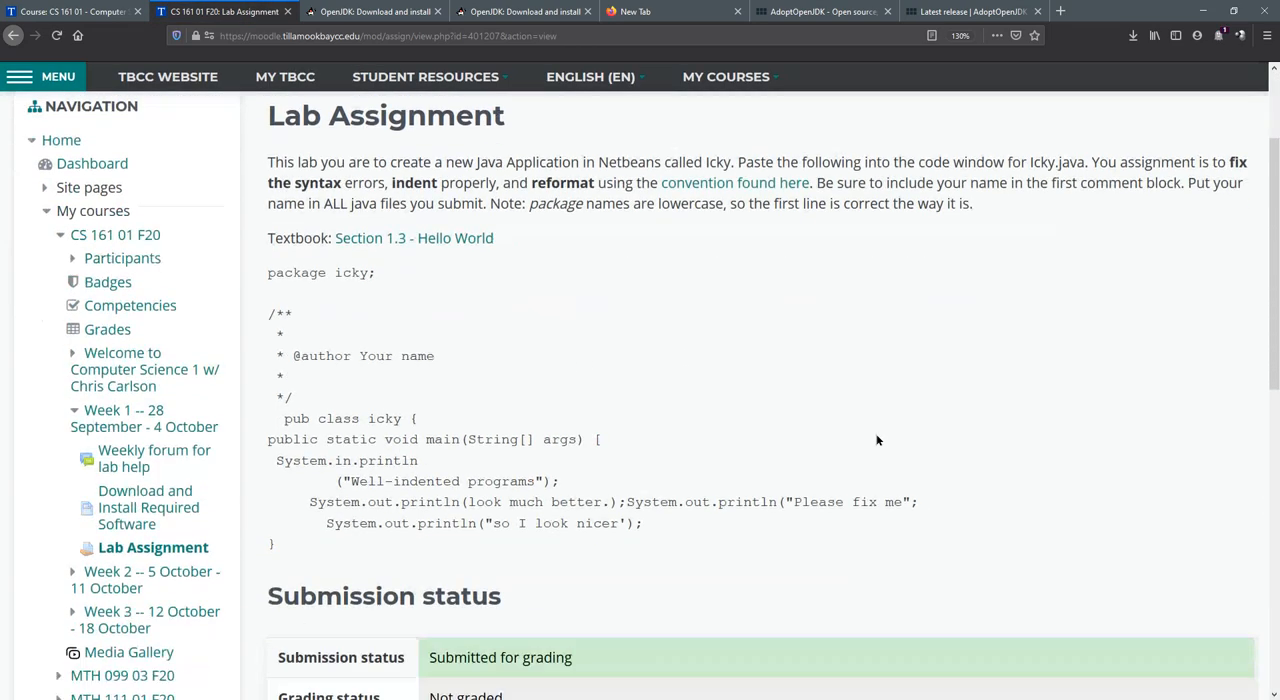
scroll("down", 3)
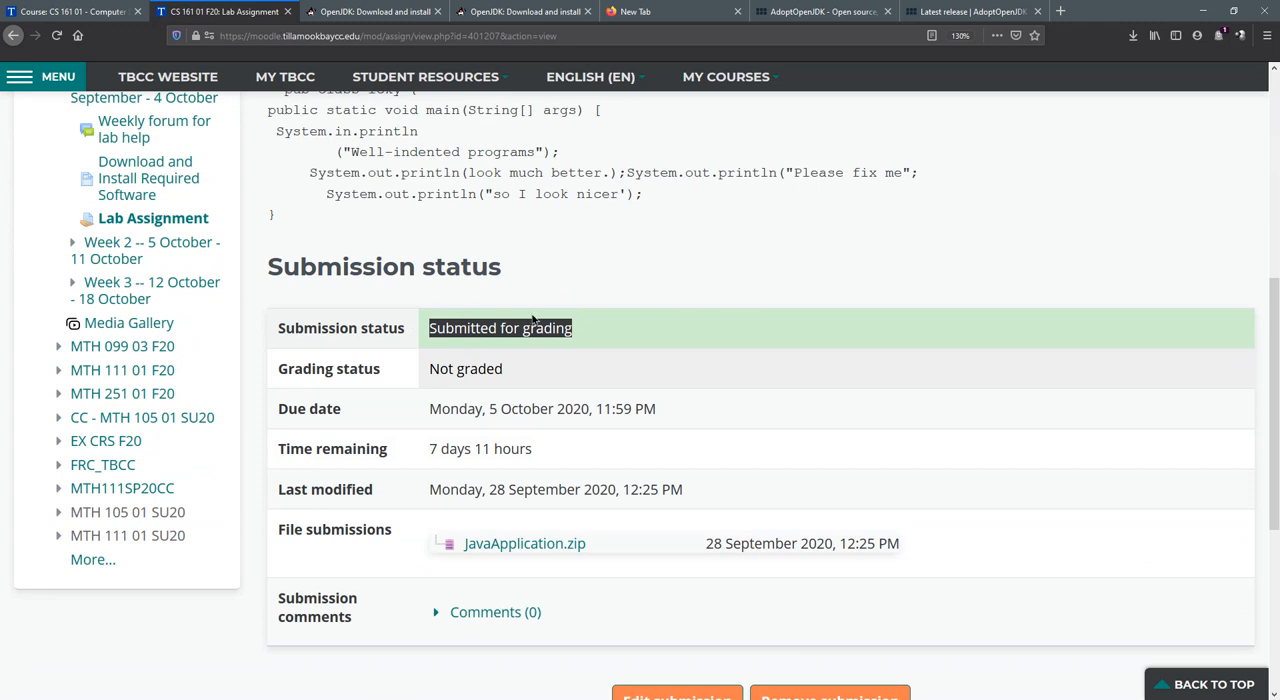
scroll("down", 3)
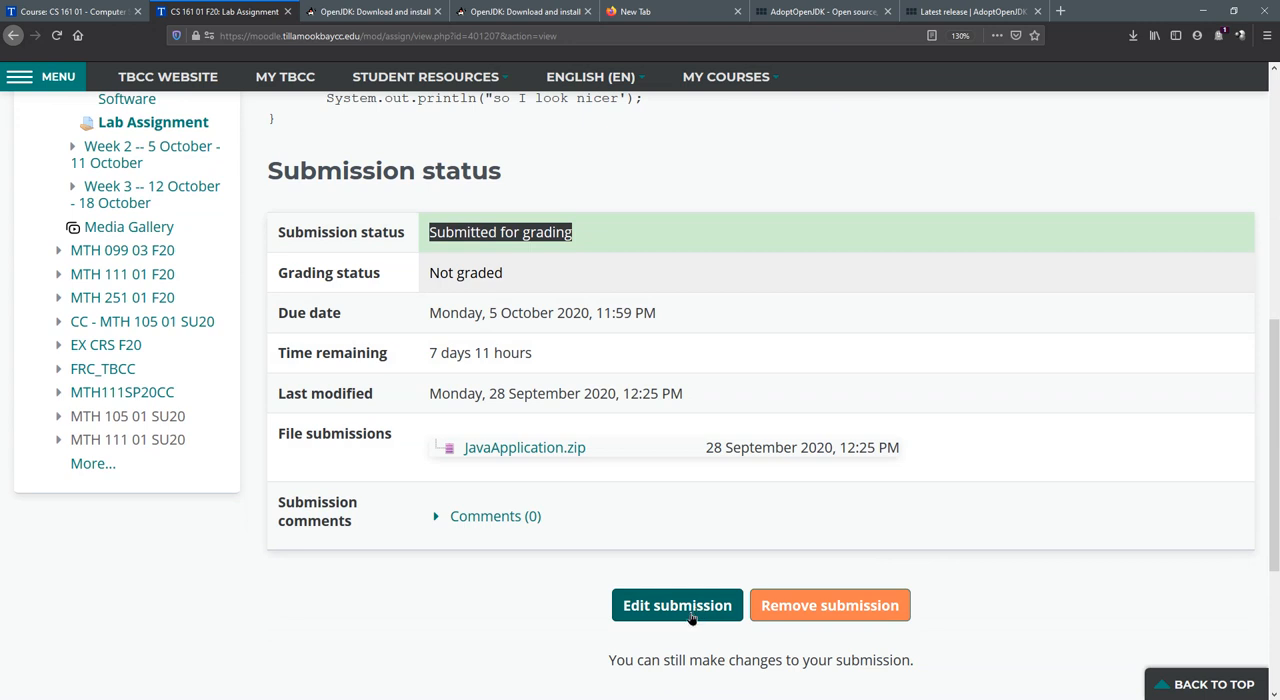
mouse_move(784, 604)
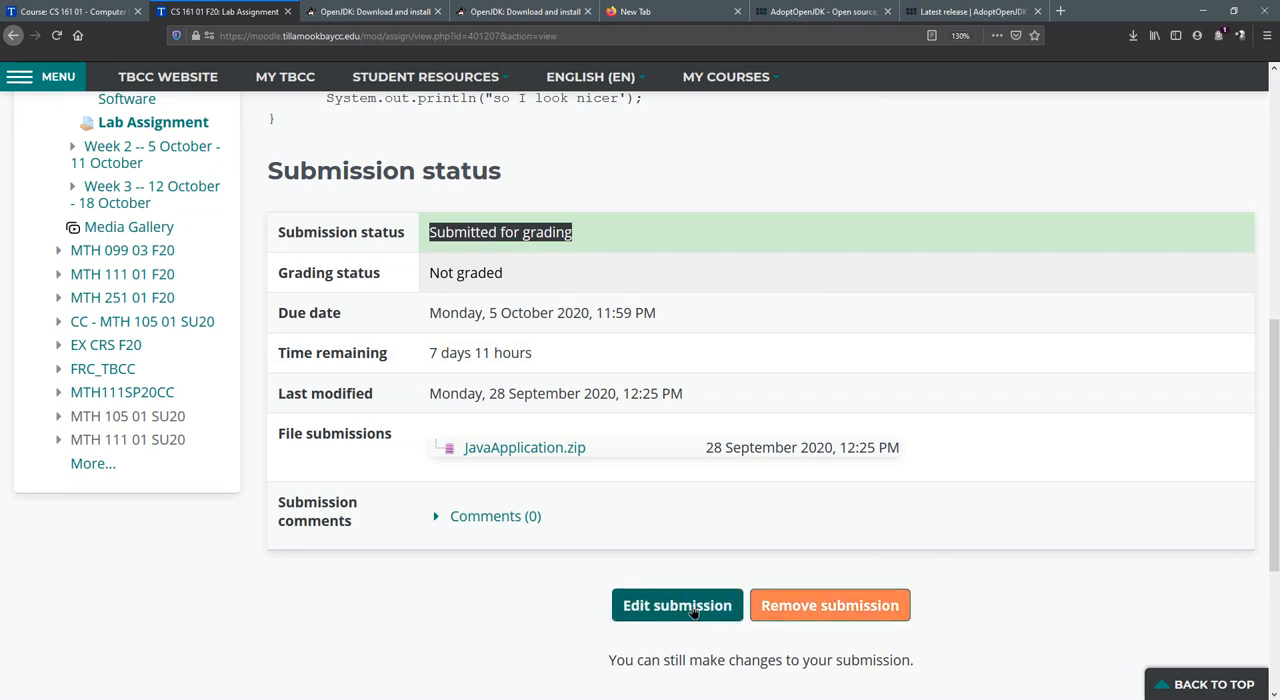
left_click(676, 604)
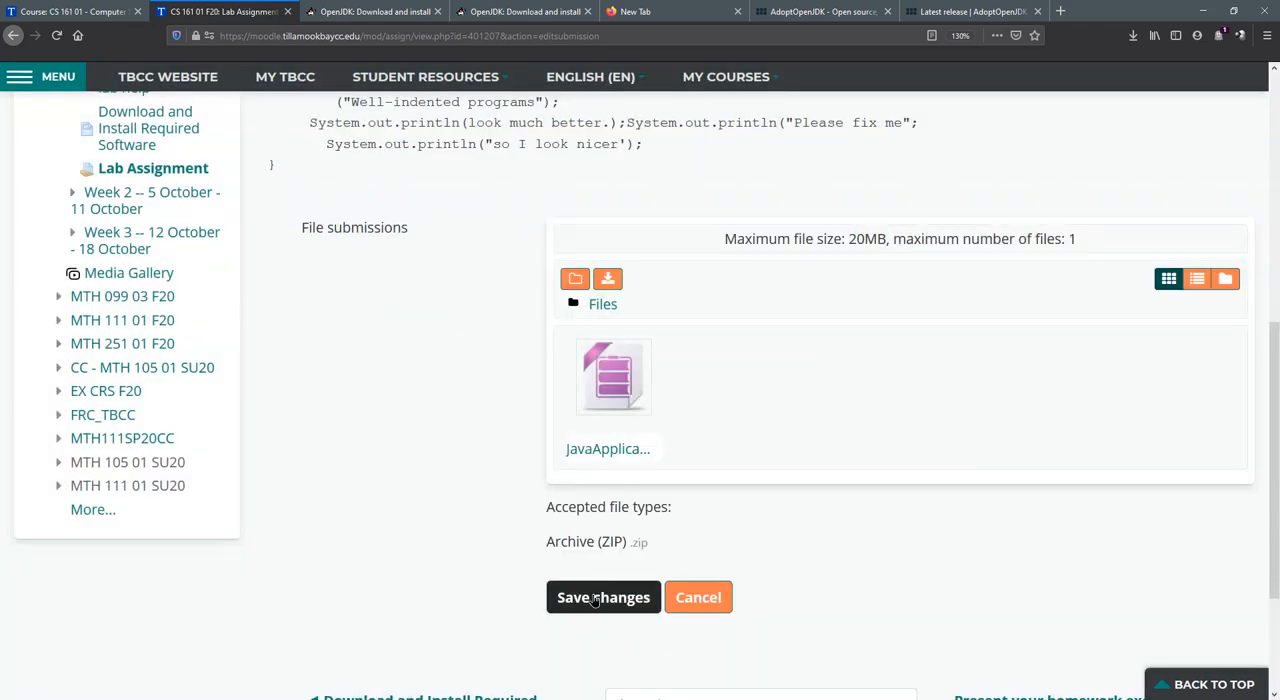
mouse_move(688, 580)
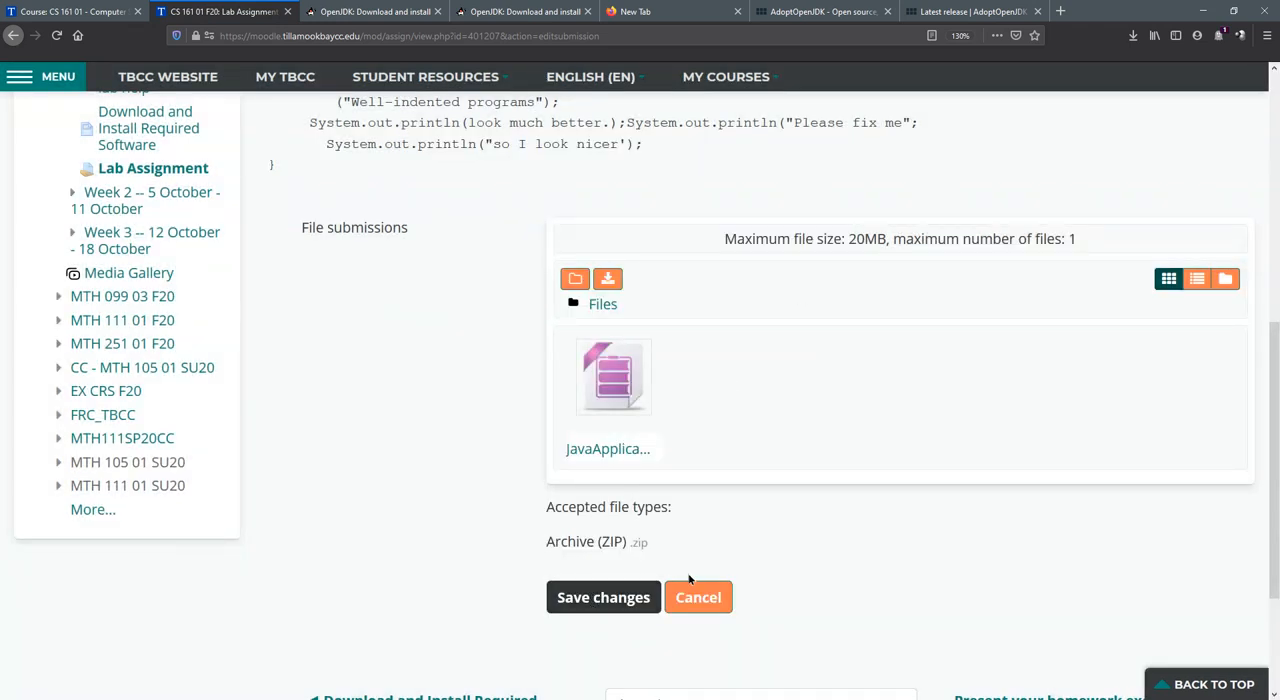
left_click(698, 596)
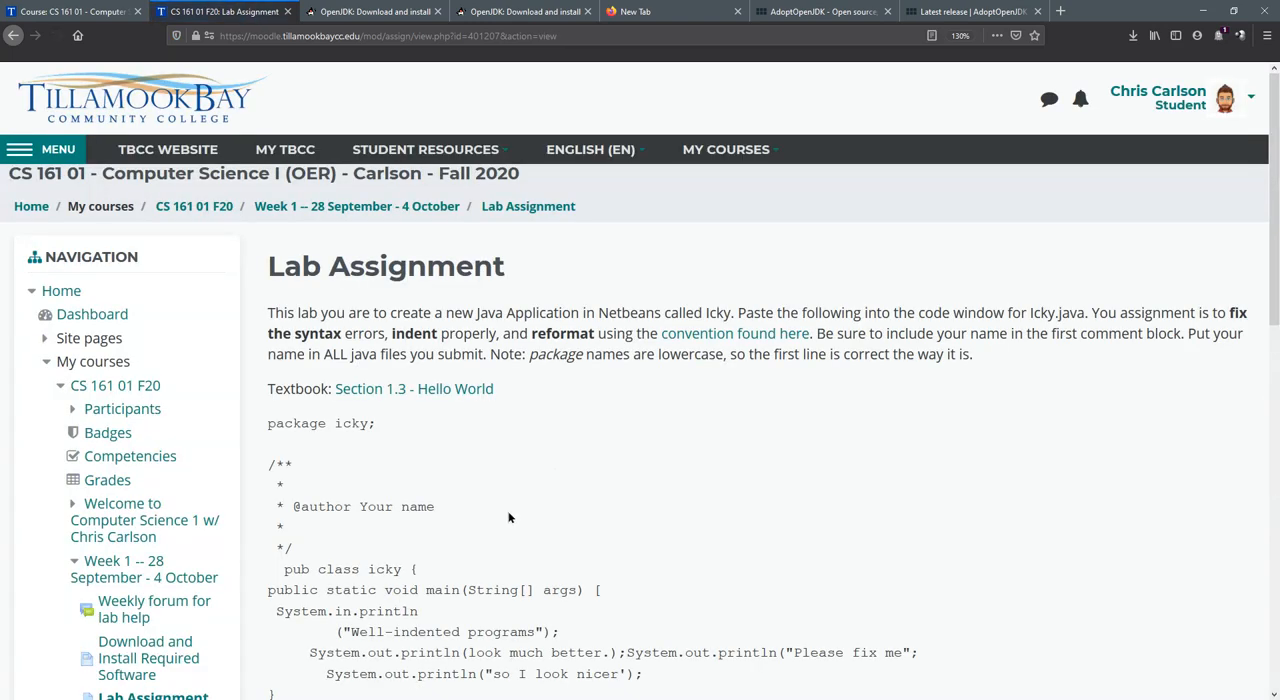